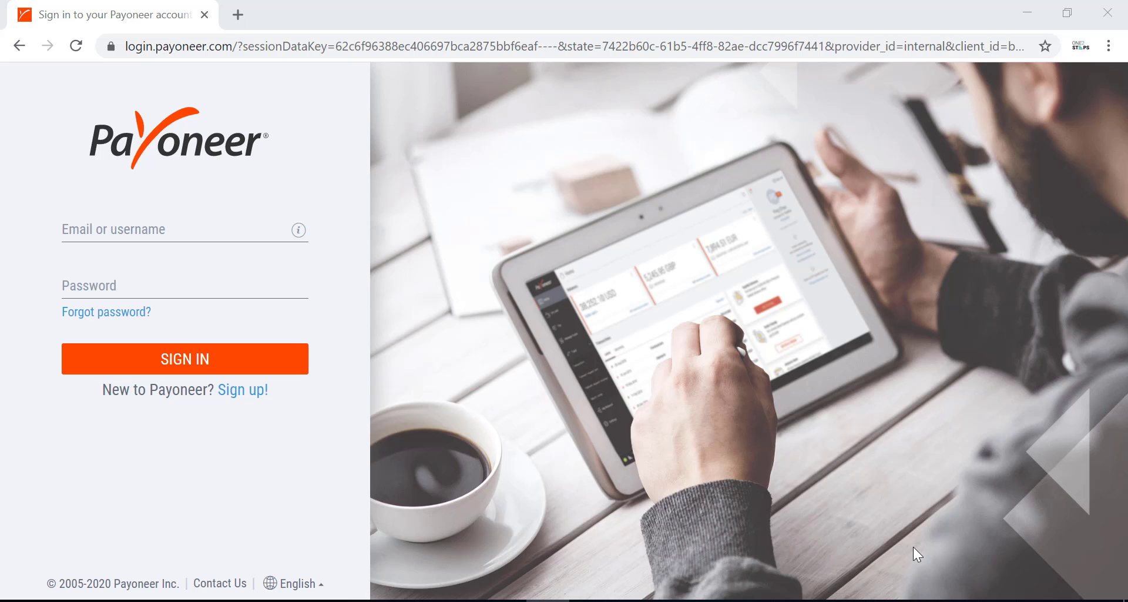
pyautogui.moveTo(330, 210)
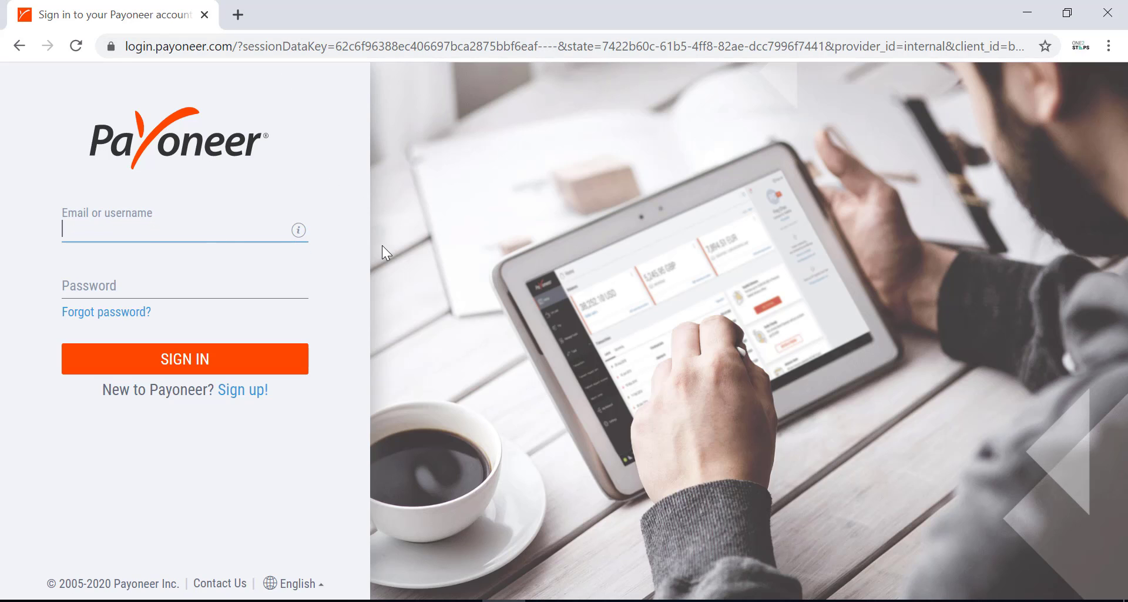
# - Reach Security settings from the dashboard's Settings menu
pyautogui.click(186, 358)
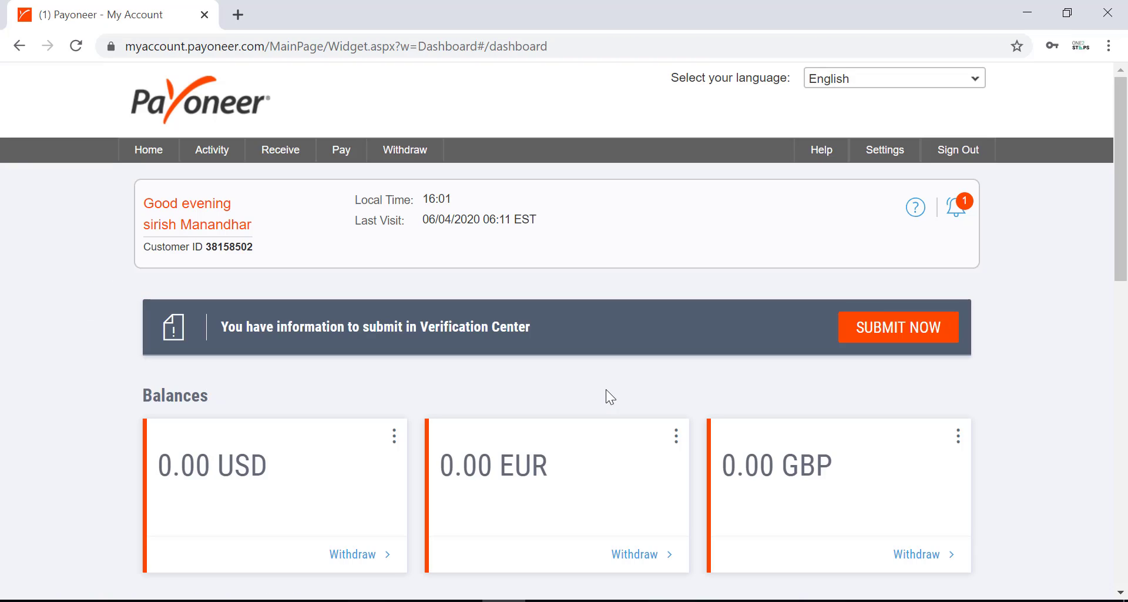
pyautogui.moveTo(625, 349)
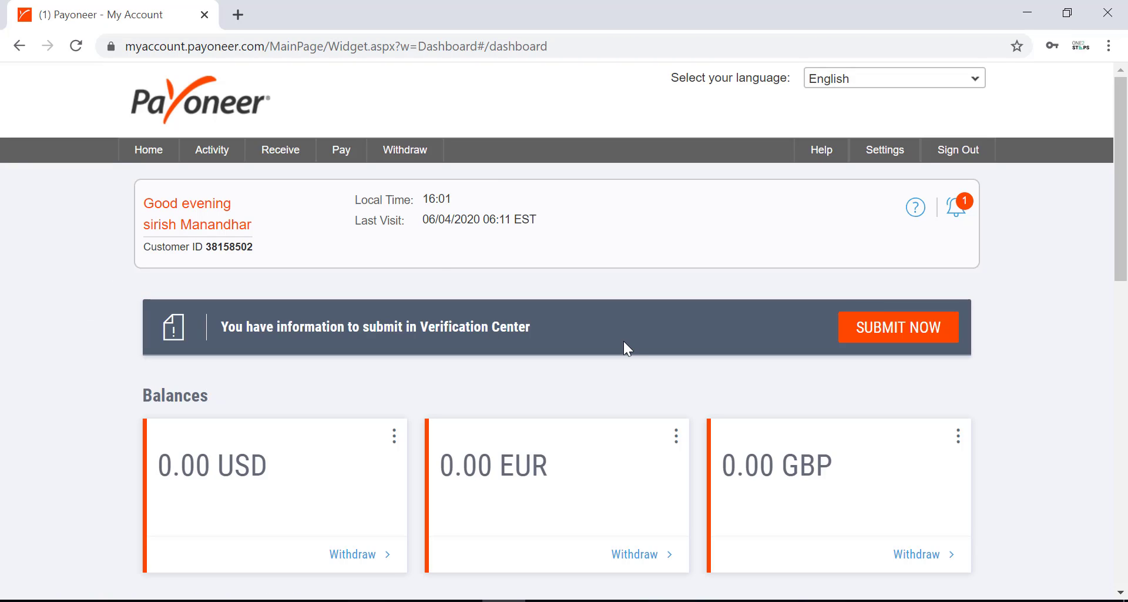
pyautogui.moveTo(647, 317)
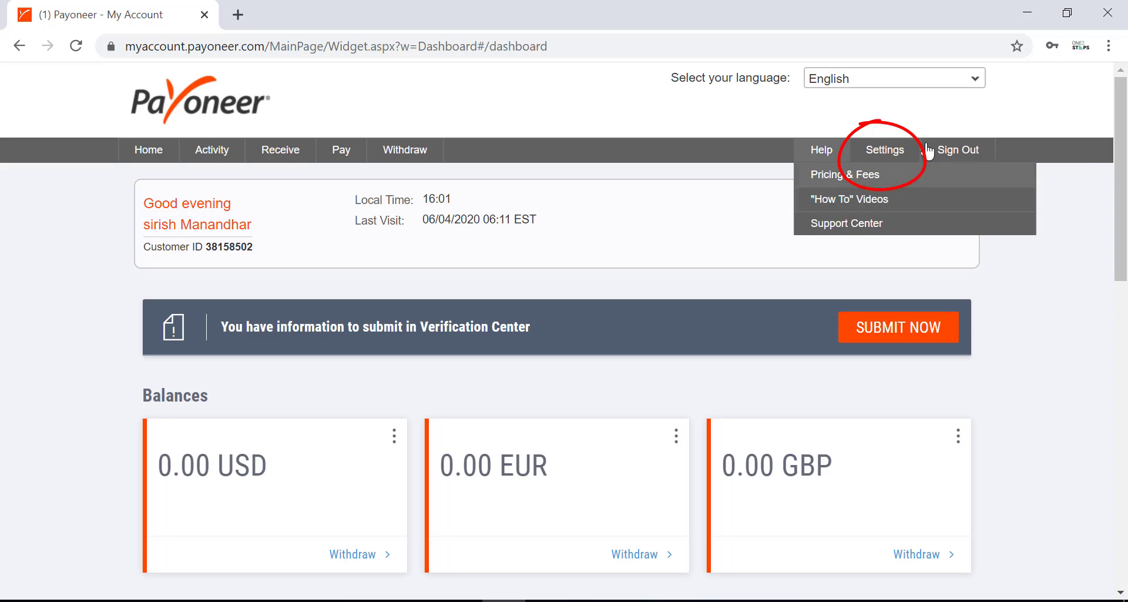
pyautogui.click(885, 150)
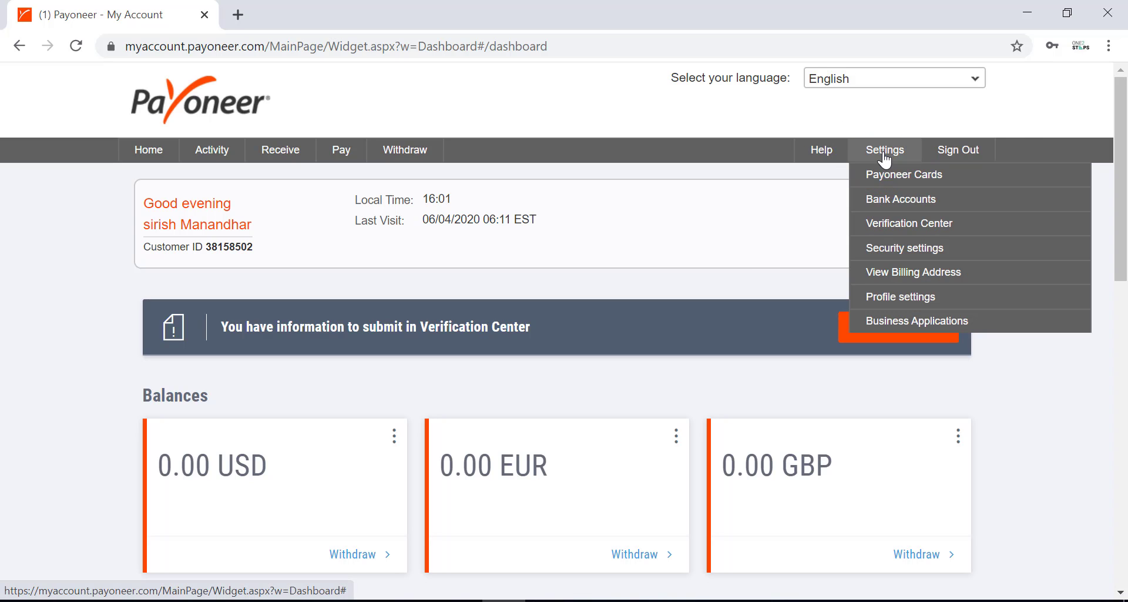
pyautogui.moveTo(903, 231)
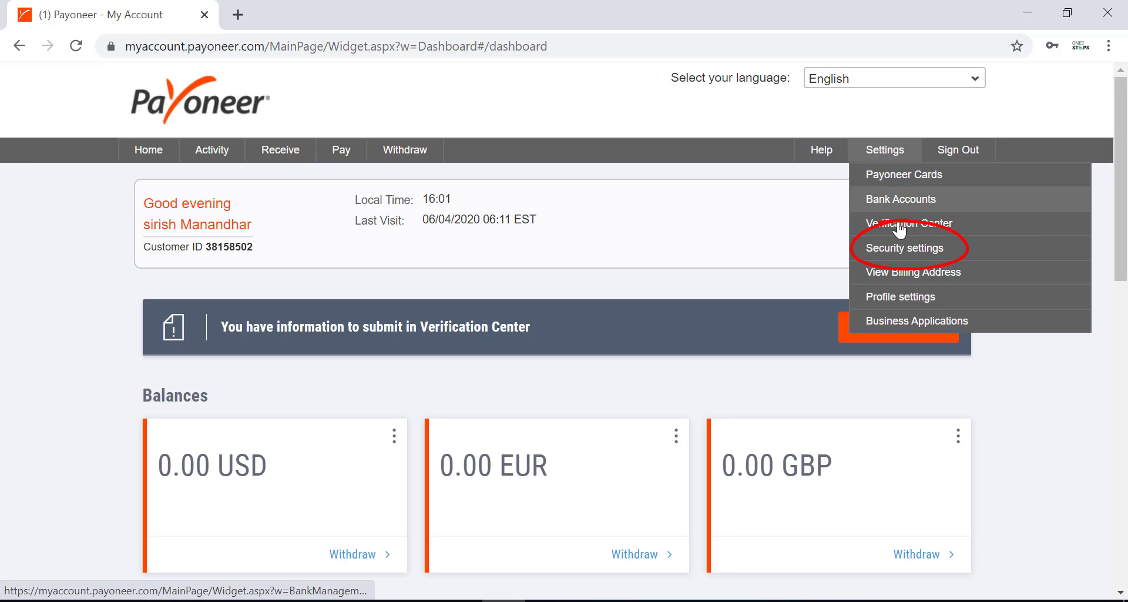
pyautogui.click(905, 248)
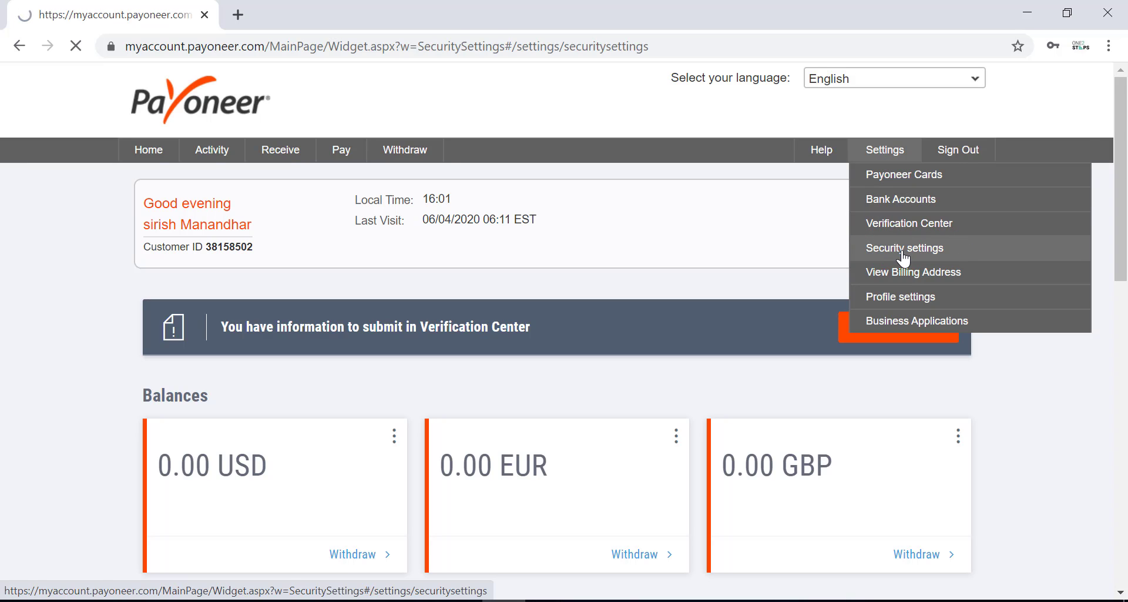
# - Start changing the account password from the Security settings page
pyautogui.click(906, 248)
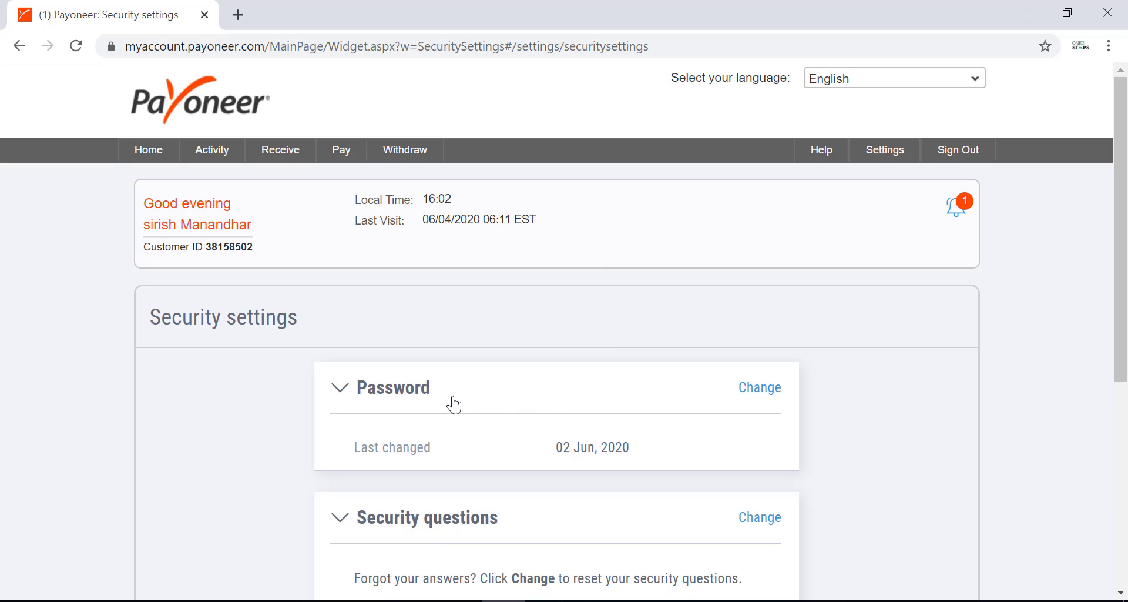
pyautogui.moveTo(713, 413)
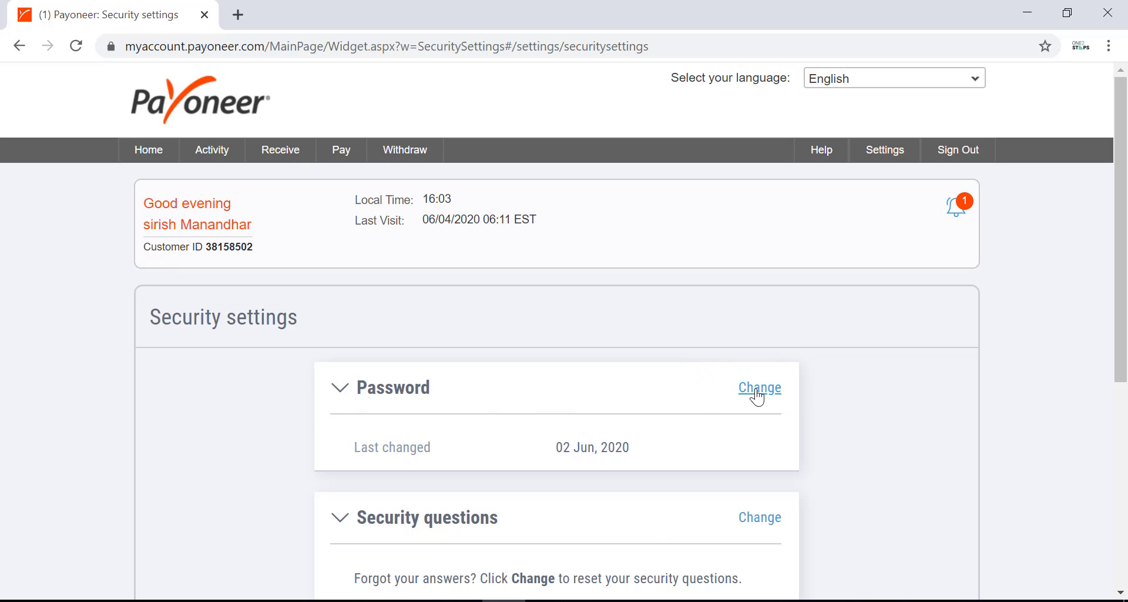
pyautogui.click(759, 388)
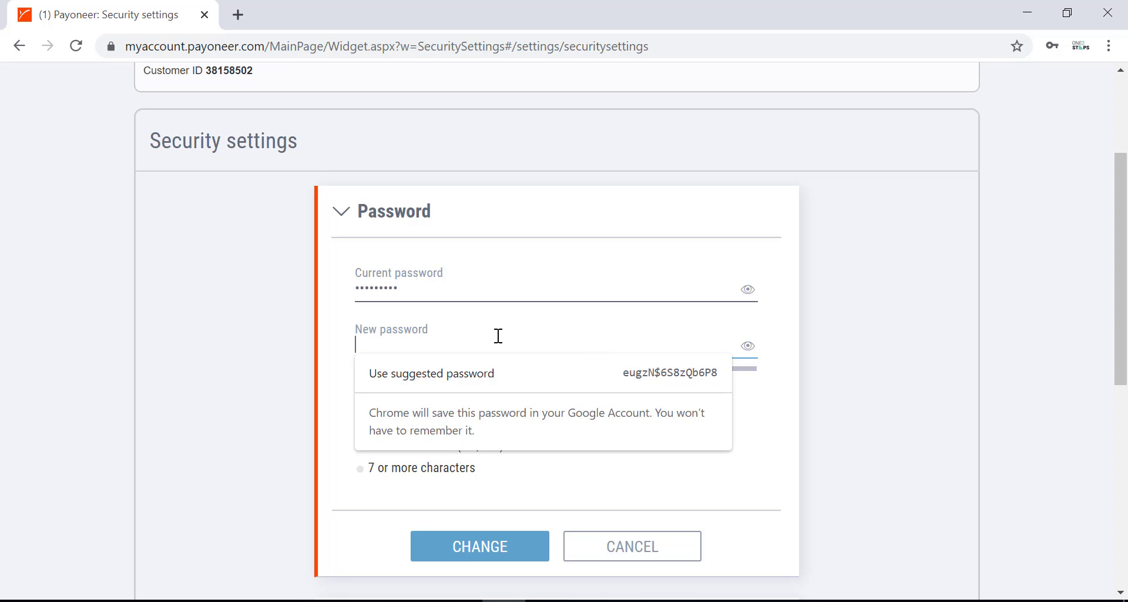
pyautogui.moveTo(439, 343)
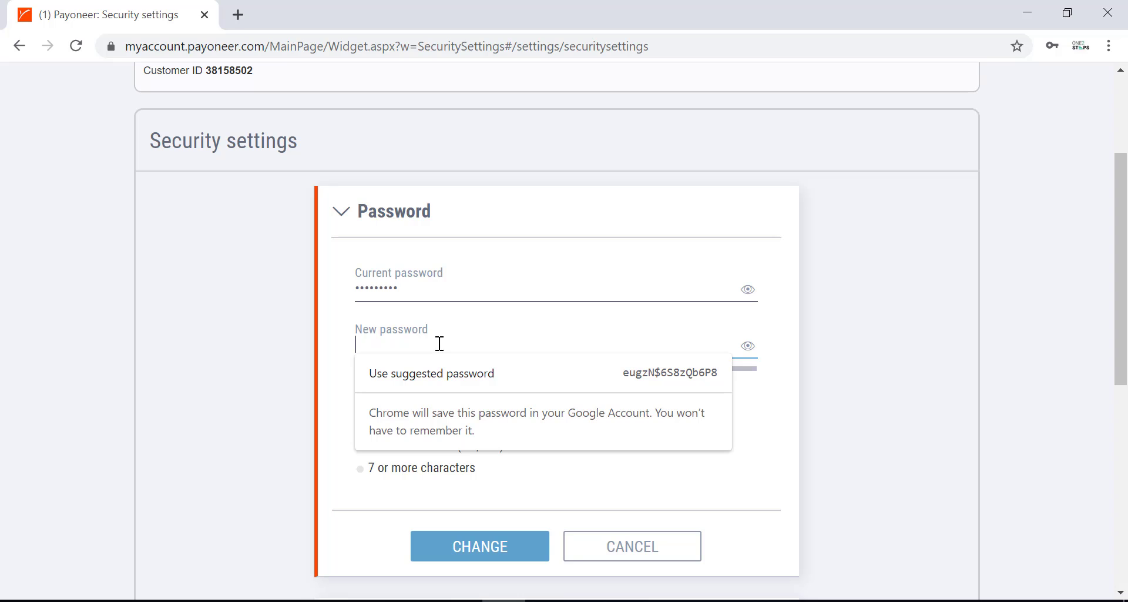
pyautogui.moveTo(435, 343)
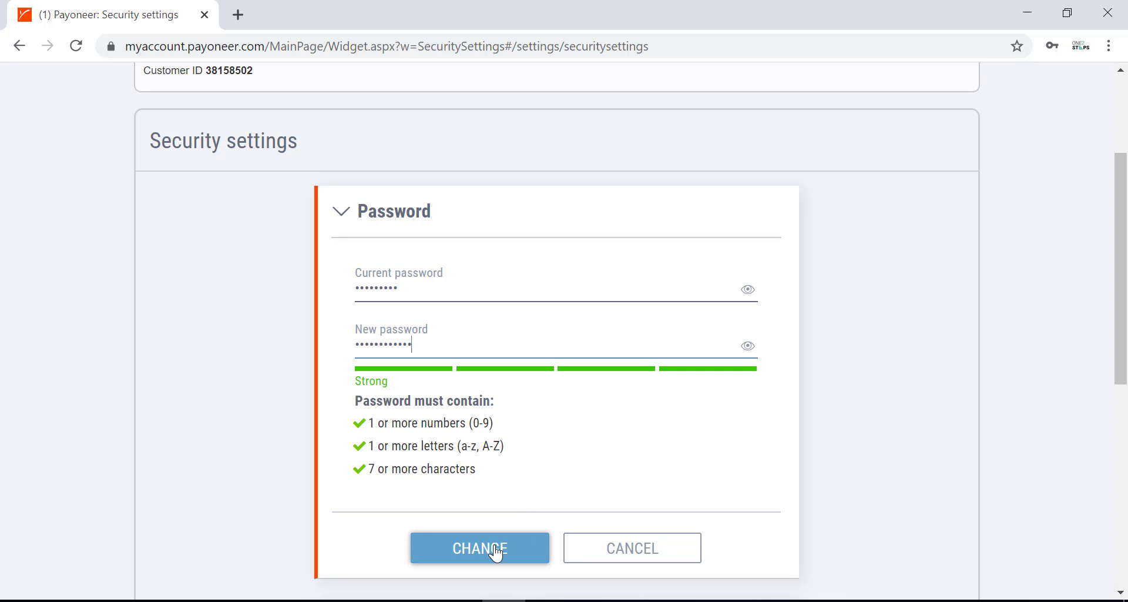
# - Submit the new password and confirm signing out to complete the change
pyautogui.click(479, 548)
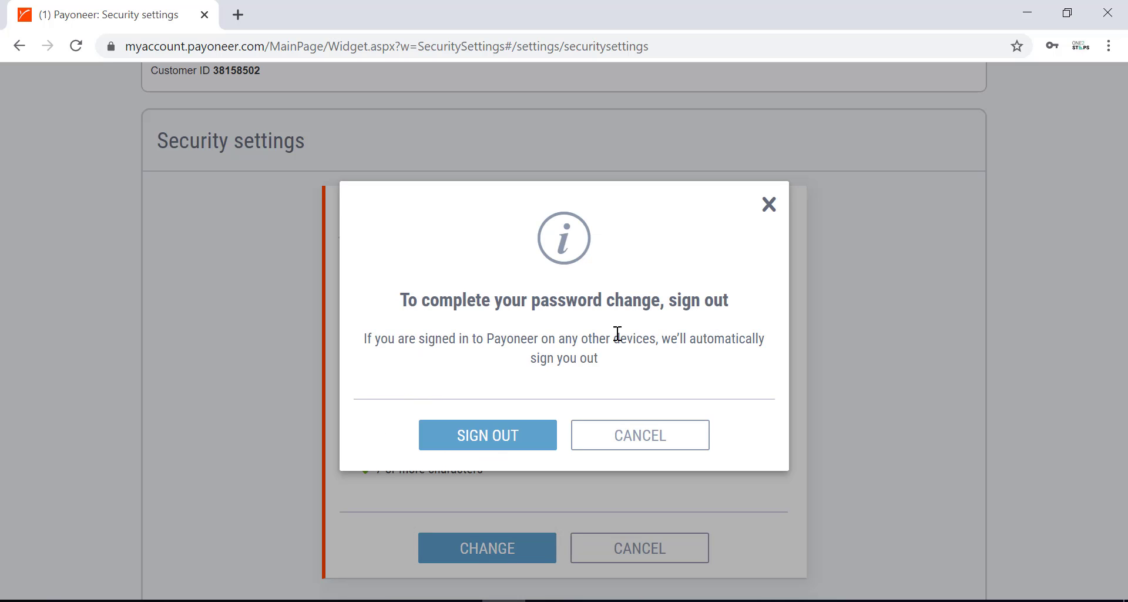
pyautogui.moveTo(703, 327)
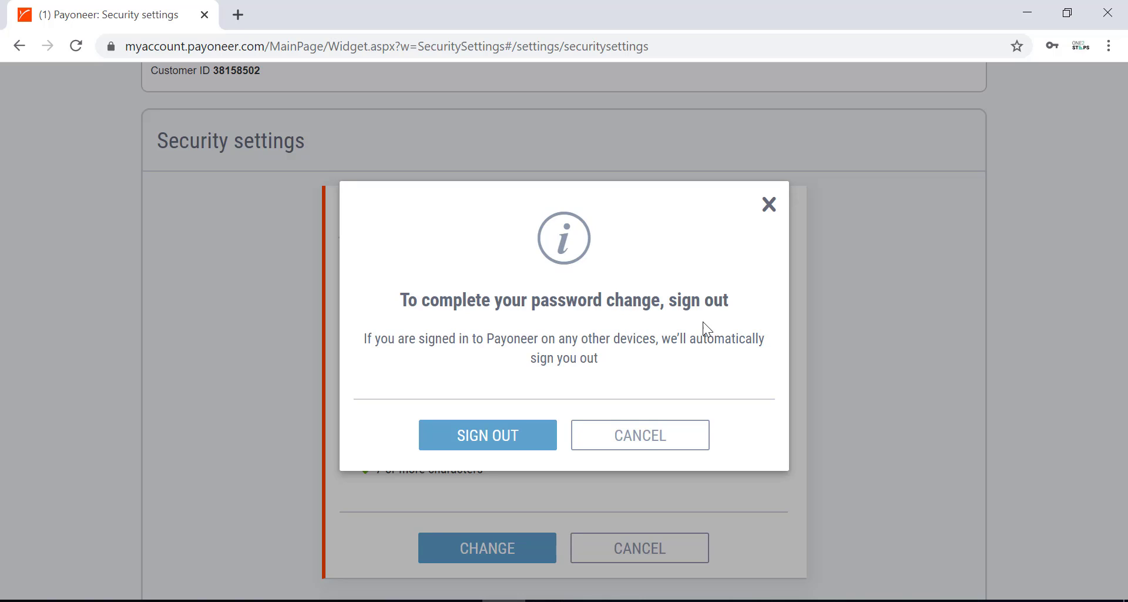
pyautogui.moveTo(515, 320)
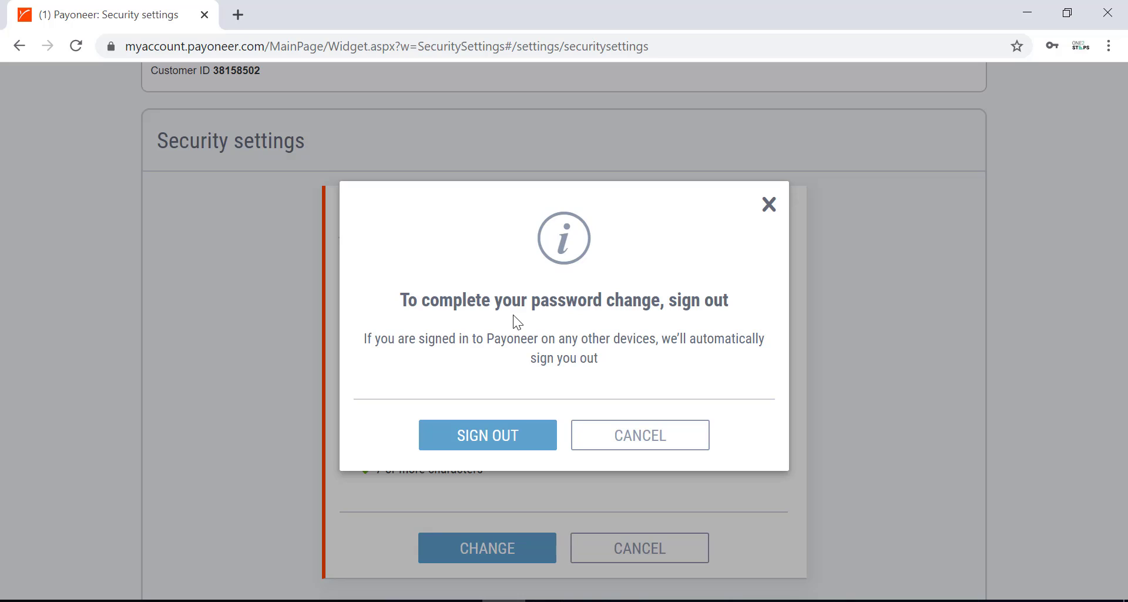
pyautogui.moveTo(557, 323)
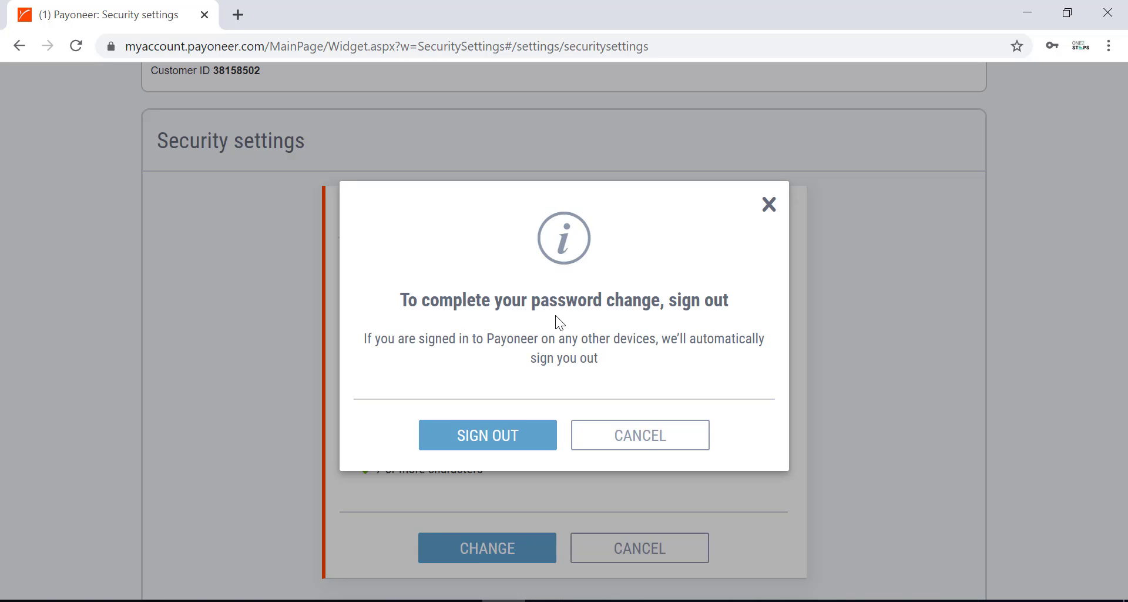
pyautogui.moveTo(552, 336)
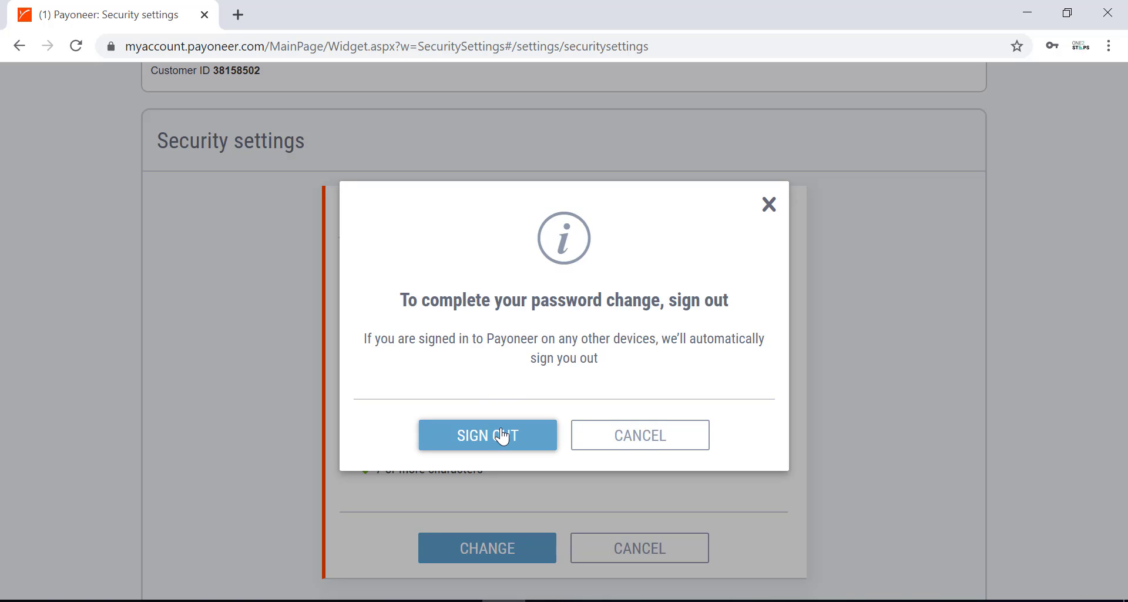
pyautogui.click(488, 435)
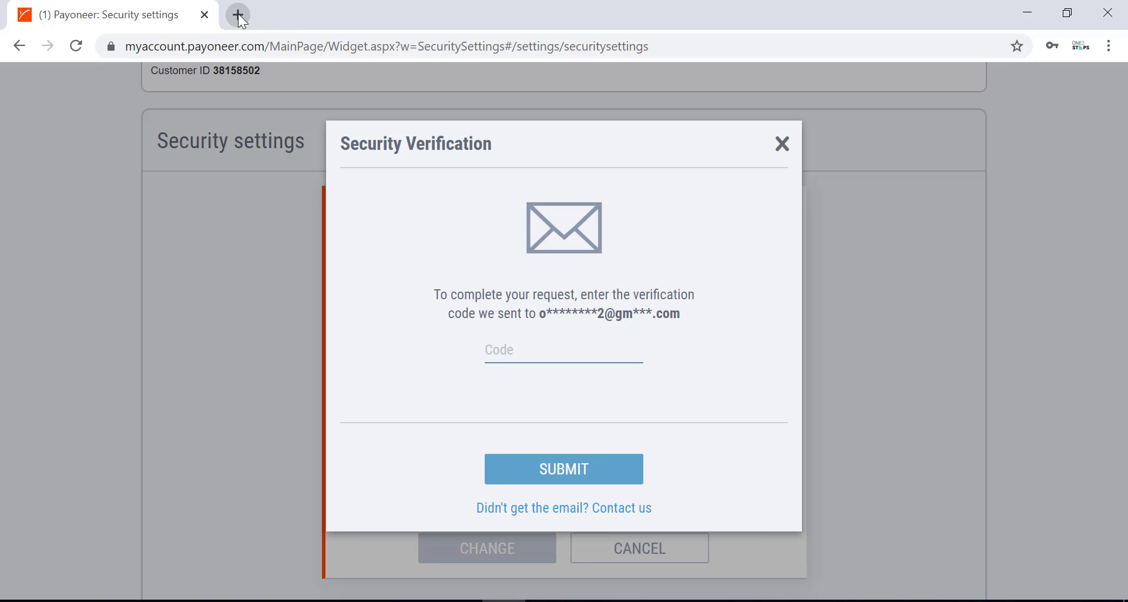
pyautogui.click(246, 15)
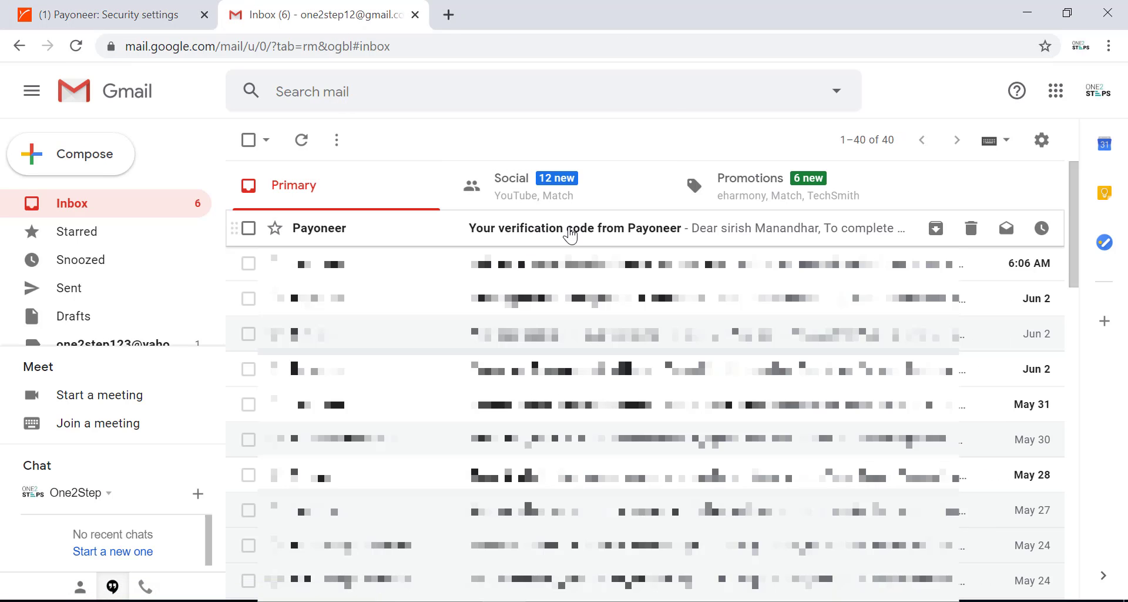
pyautogui.click(576, 228)
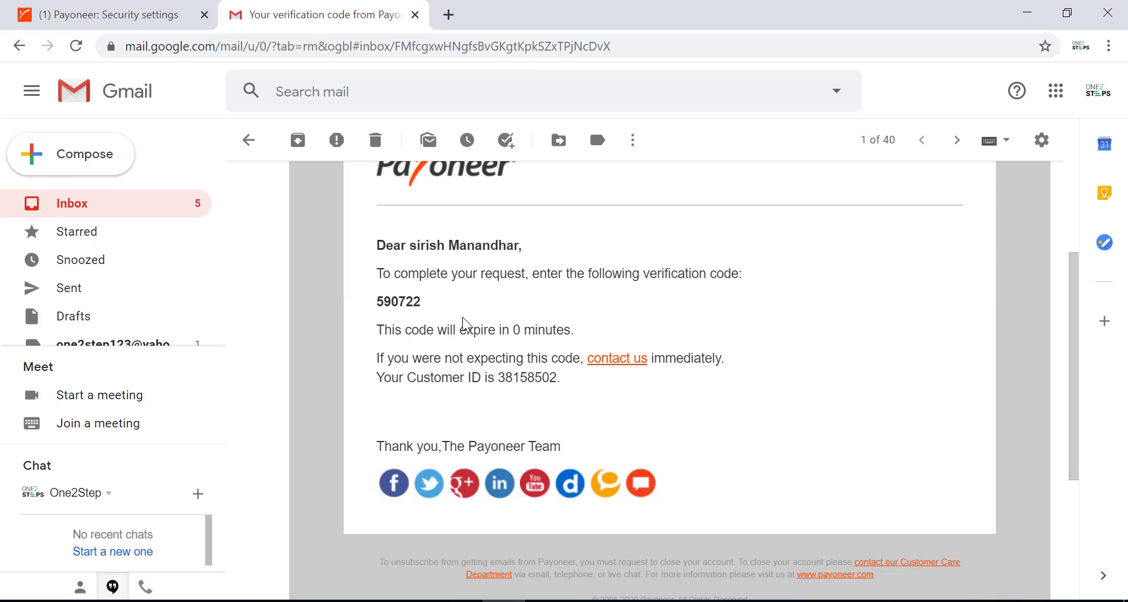
pyautogui.moveTo(442, 305)
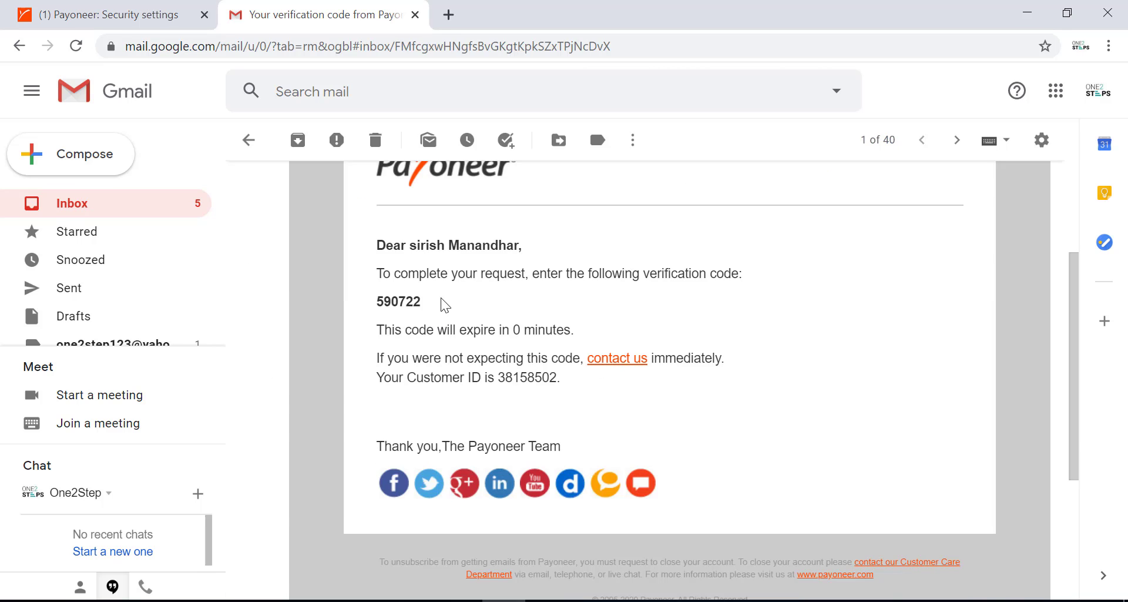
pyautogui.moveTo(376, 245); pyautogui.dragTo(421, 302)
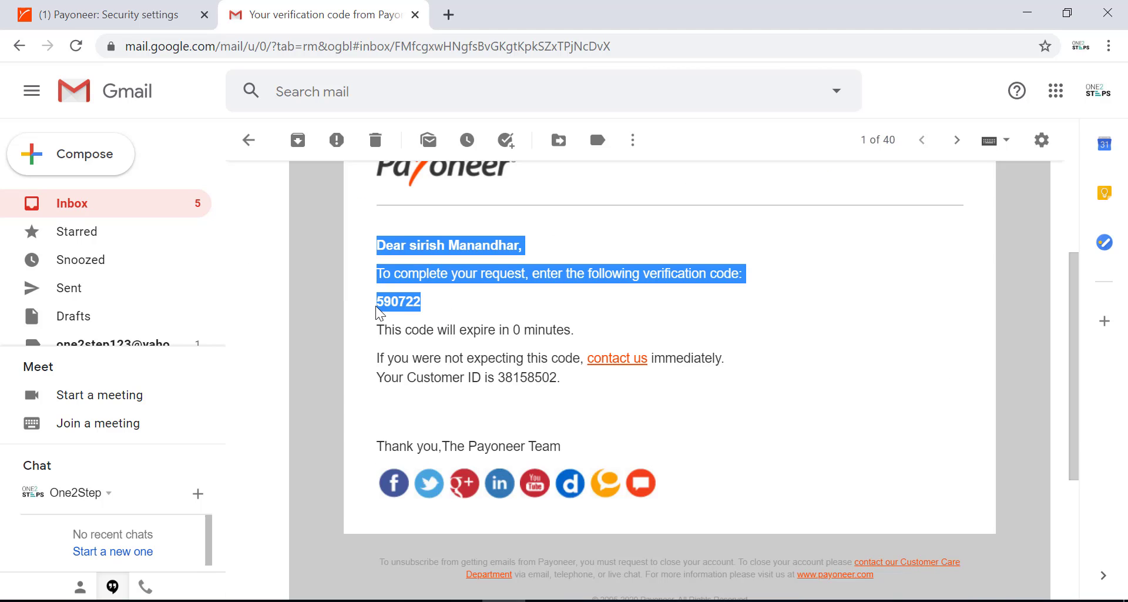
pyautogui.click(100, 13)
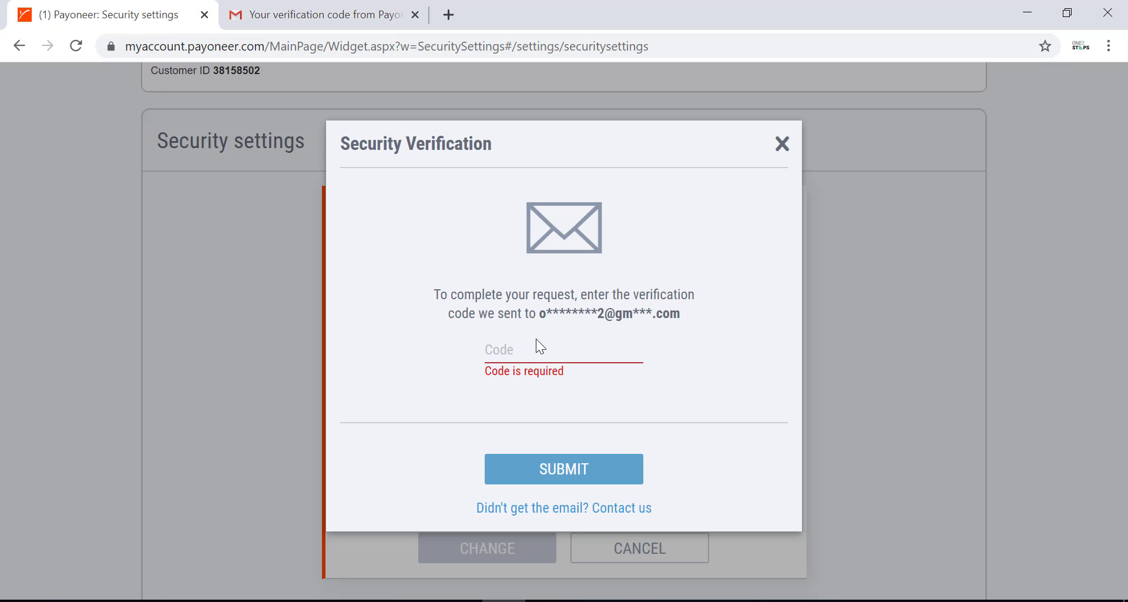
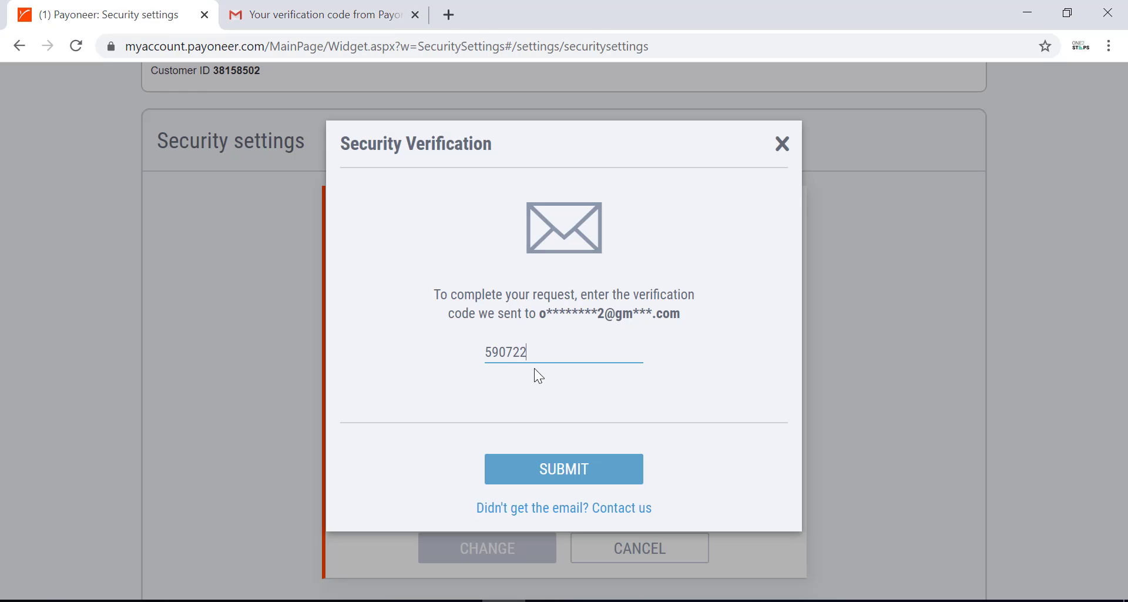
pyautogui.click(565, 468)
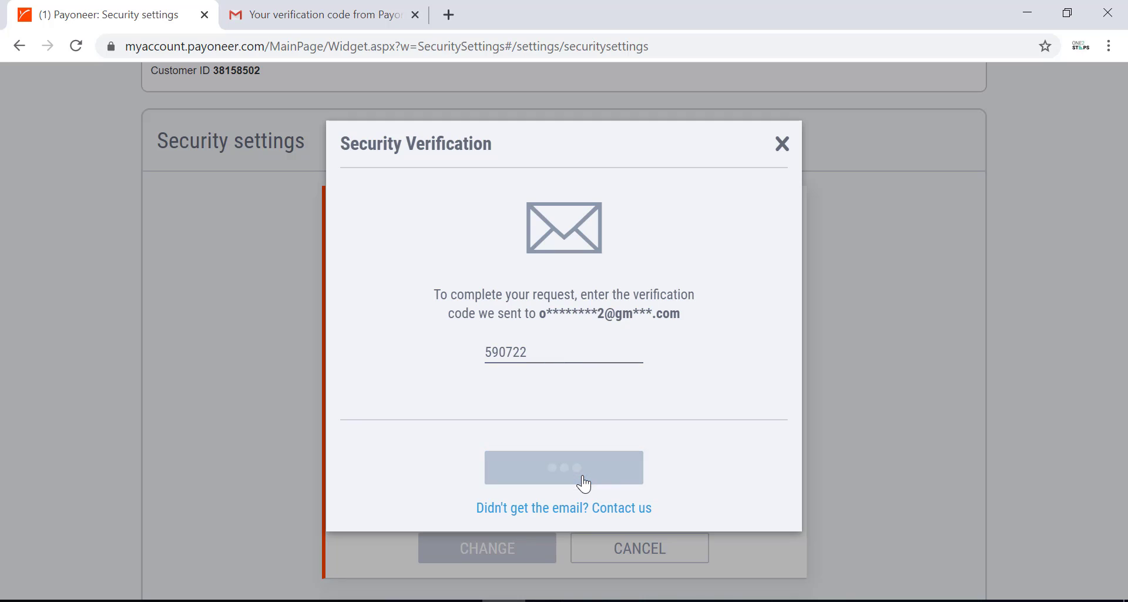
pyautogui.click(565, 468)
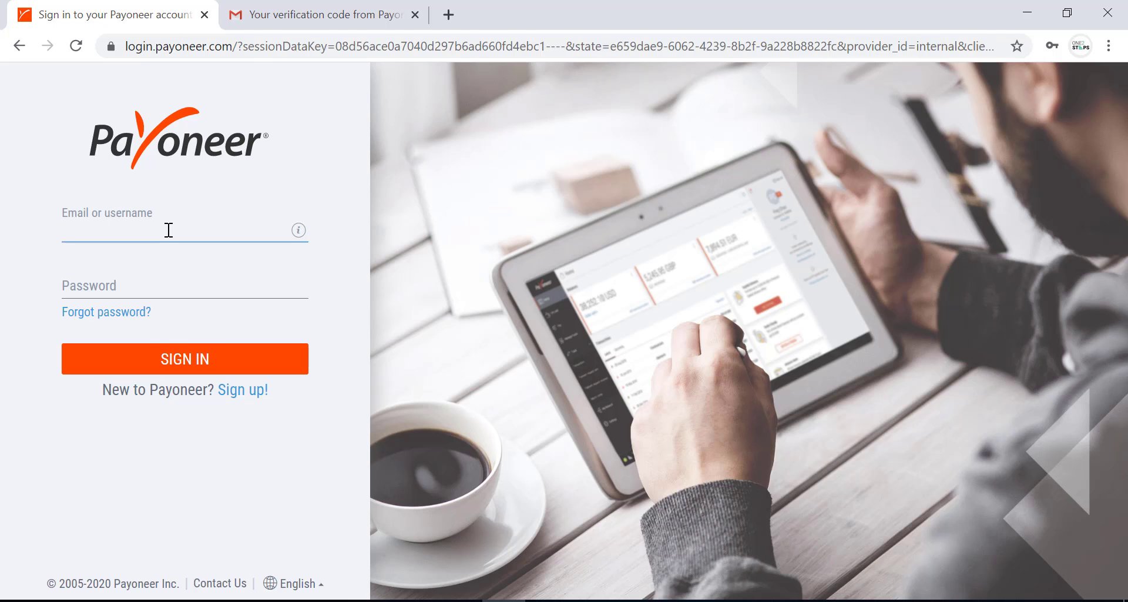
# - Sign in with the new password to return to the account dashboard
pyautogui.click(185, 358)
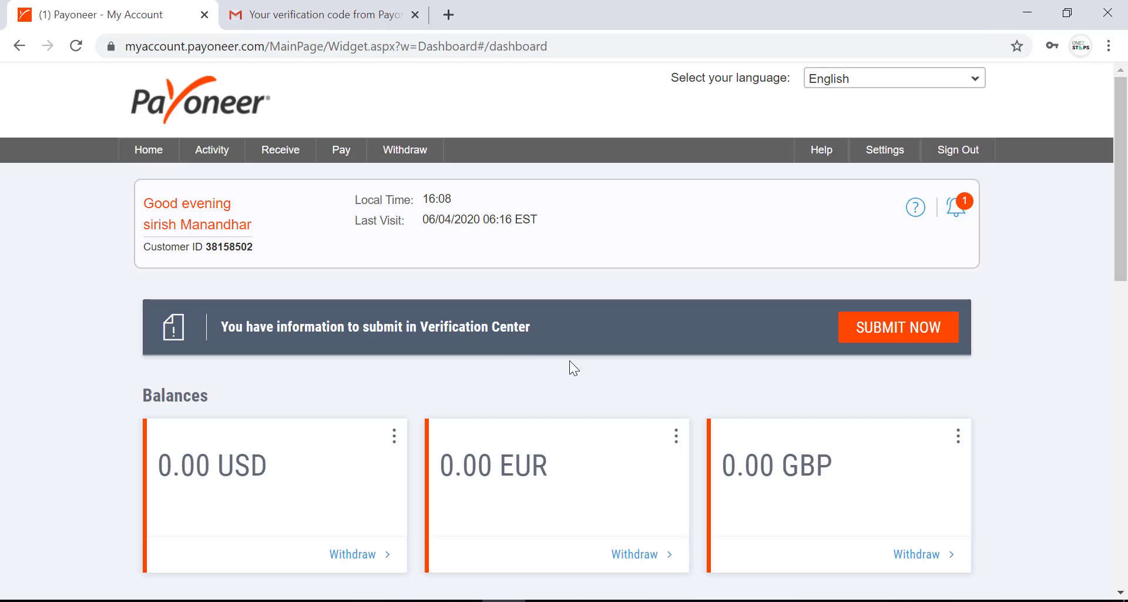
pyautogui.moveTo(551, 398)
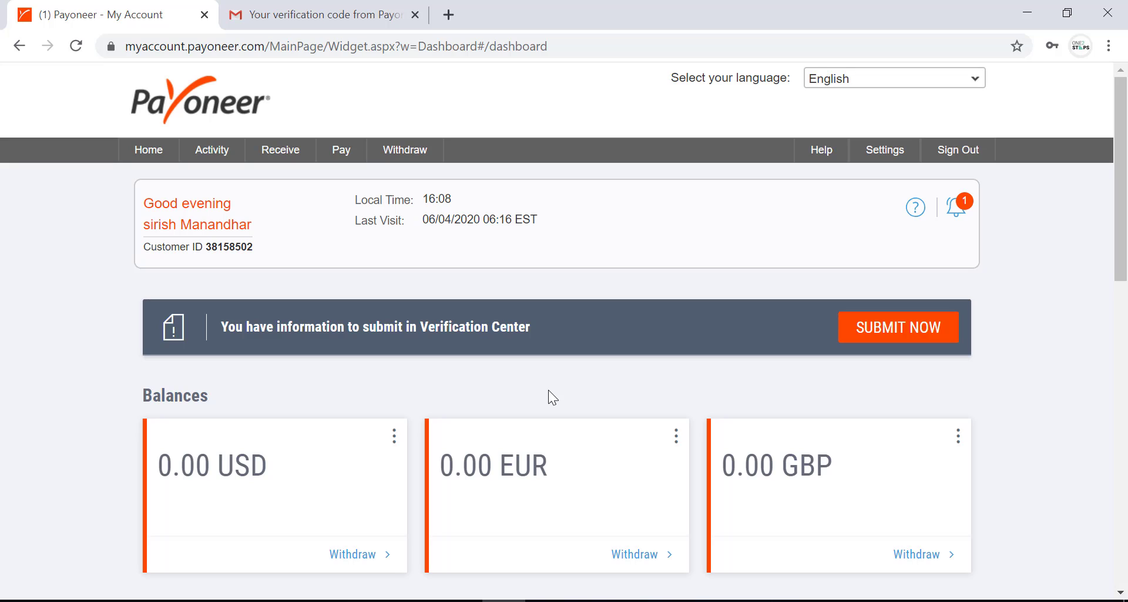